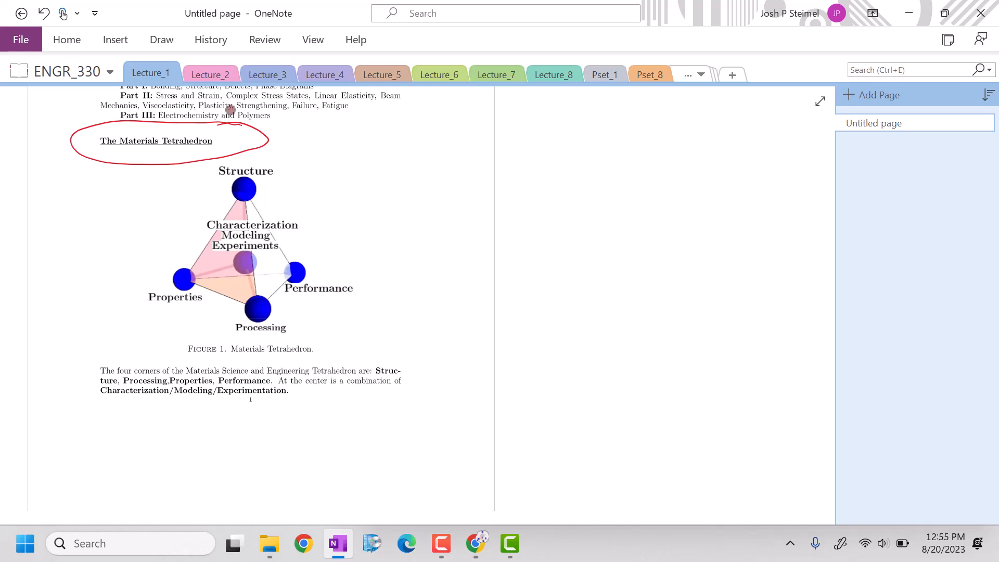
Circle the tetrahedron figure and its Structure, Characterization, Processing labels in red, noting "~100°" by the heading
drag(300, 156, 368, 221)
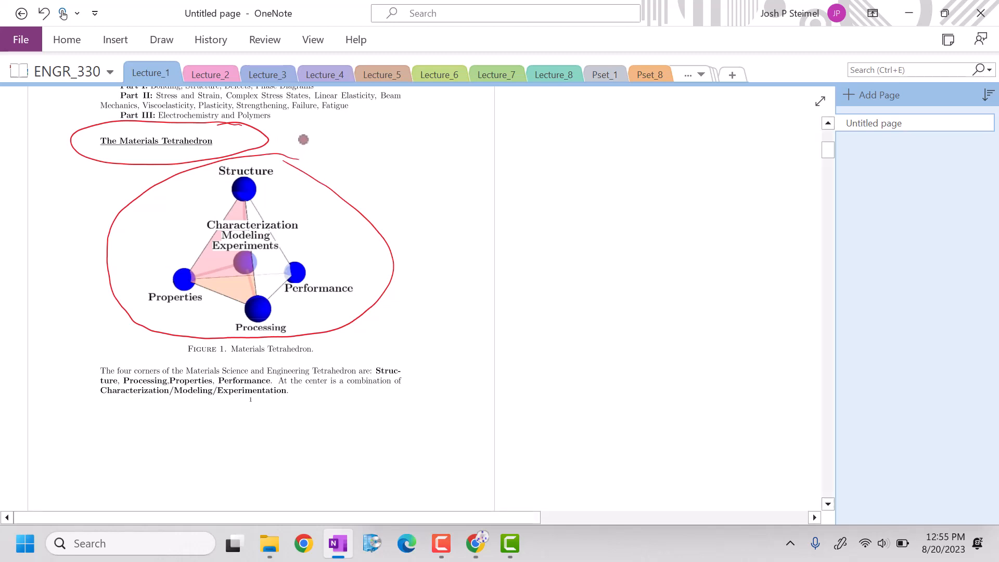
drag(300, 137, 376, 134)
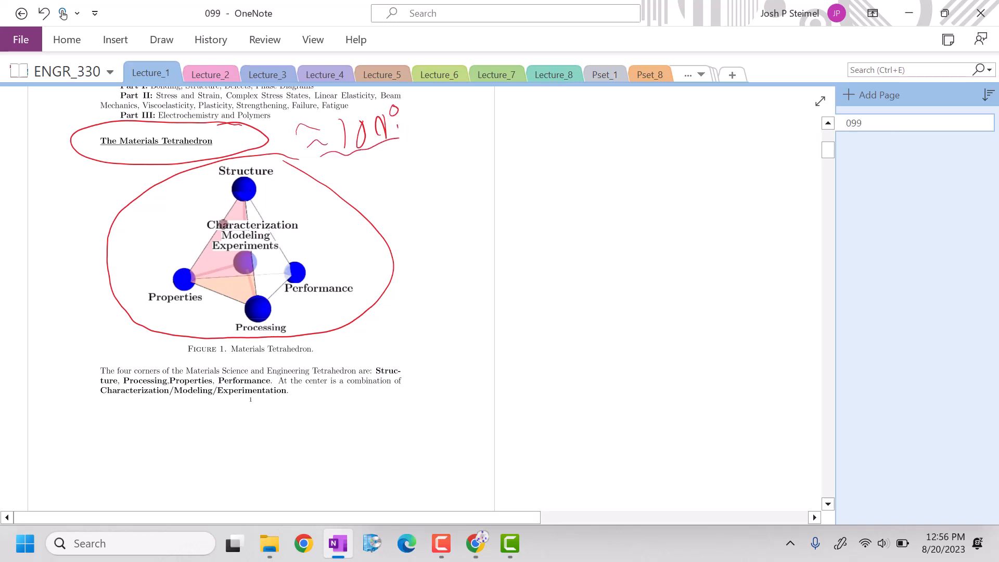
drag(210, 171, 280, 188)
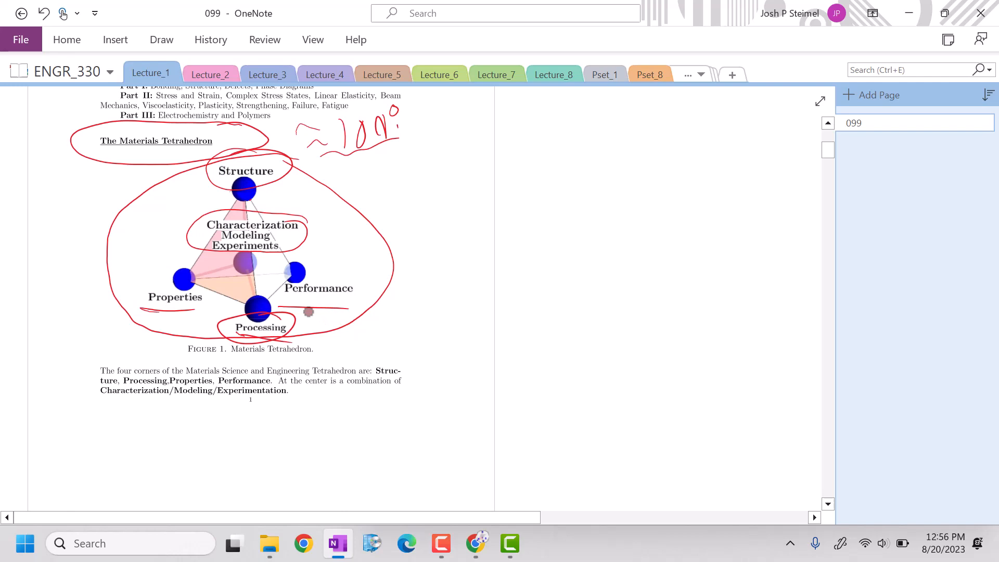
scroll(down, 3)
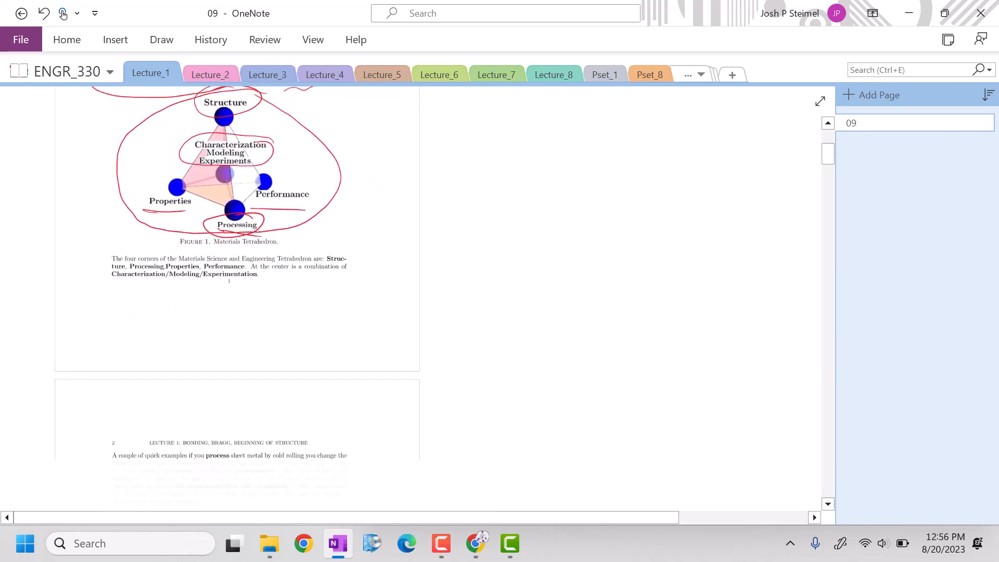
scroll(down, 3)
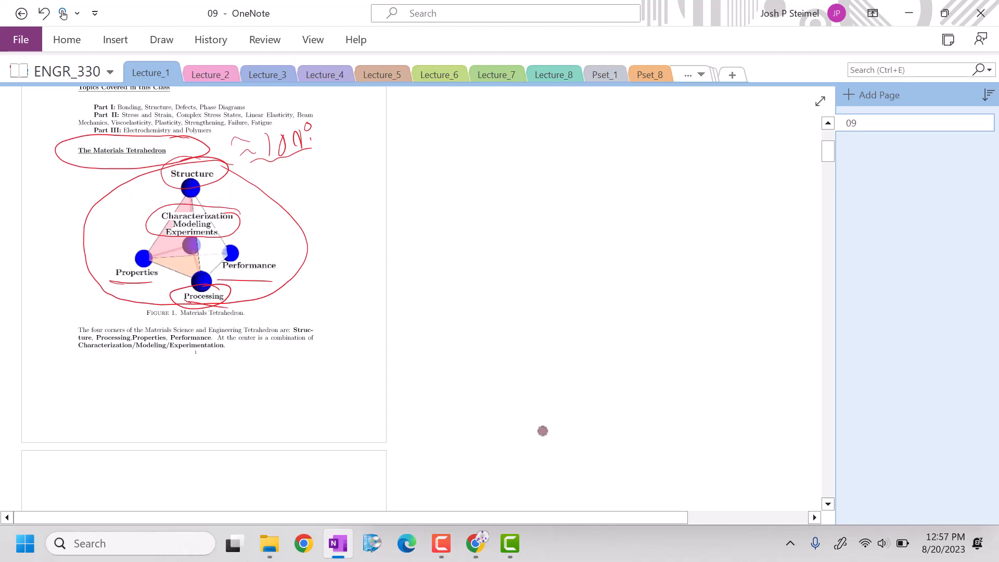
mouse_move(537, 356)
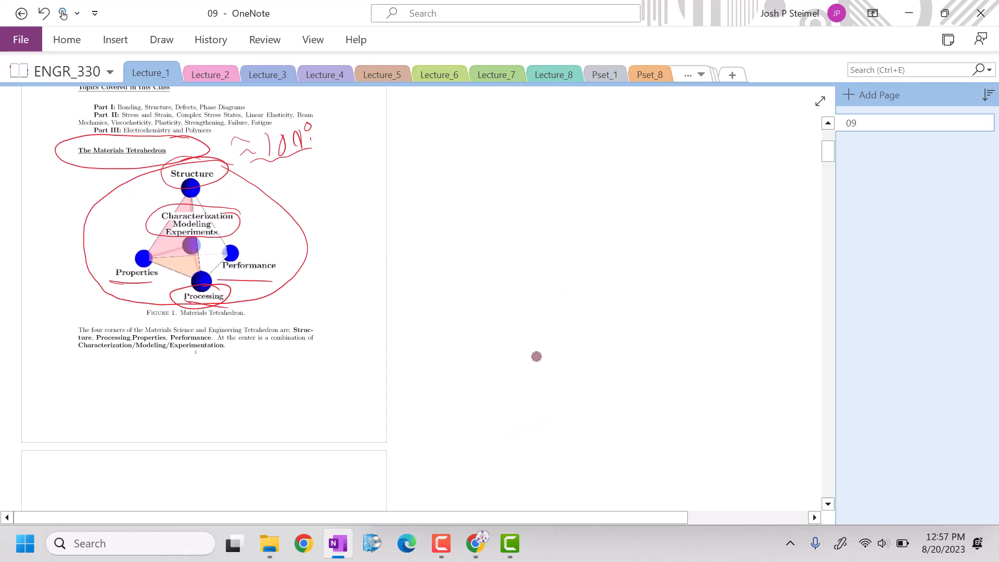
mouse_move(414, 156)
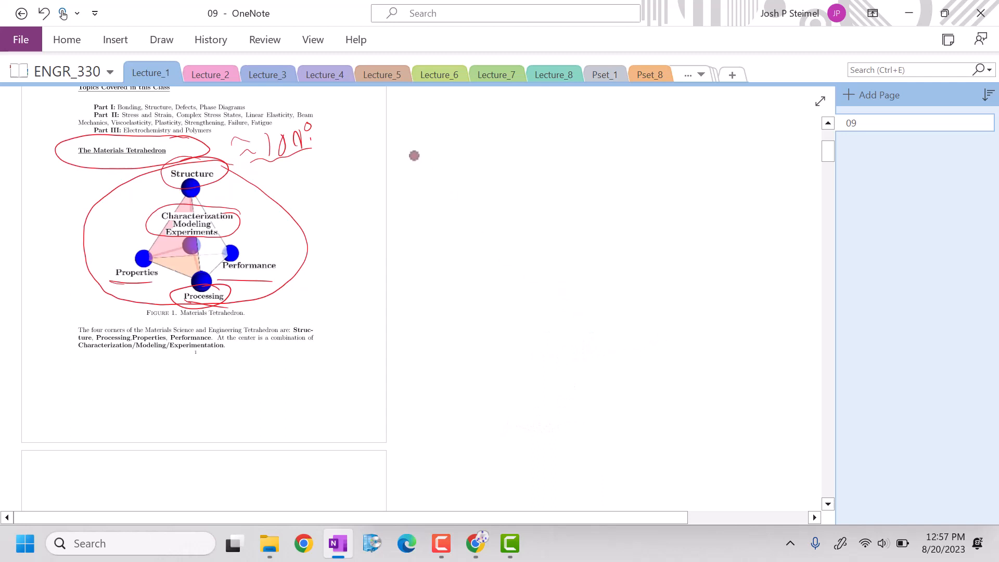
Sketch a Ti cube, the rollers and rolled thin sheet in red, then loop the tetrahedron labels toward the sketch
drag(354, 117, 447, 219)
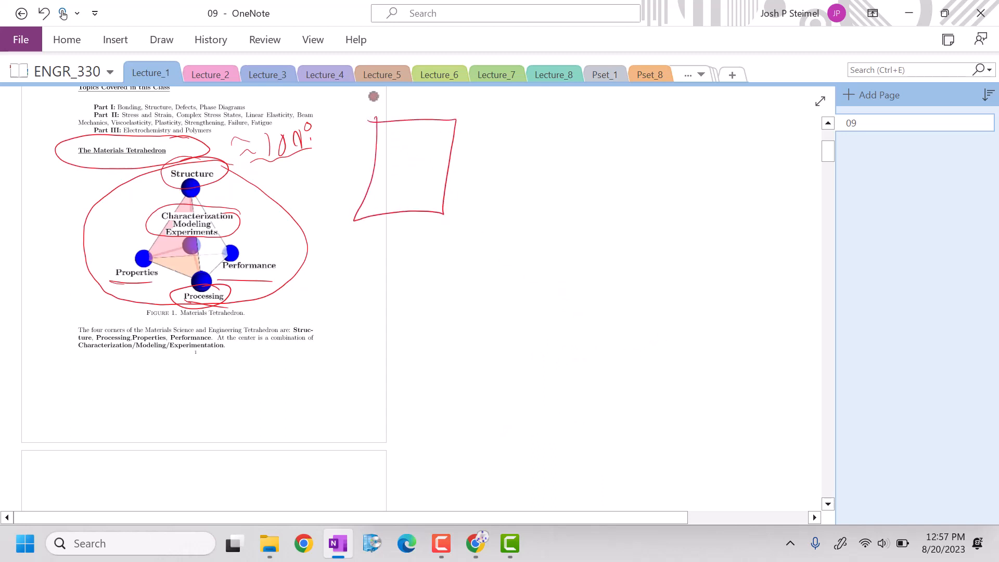
drag(370, 93, 487, 203)
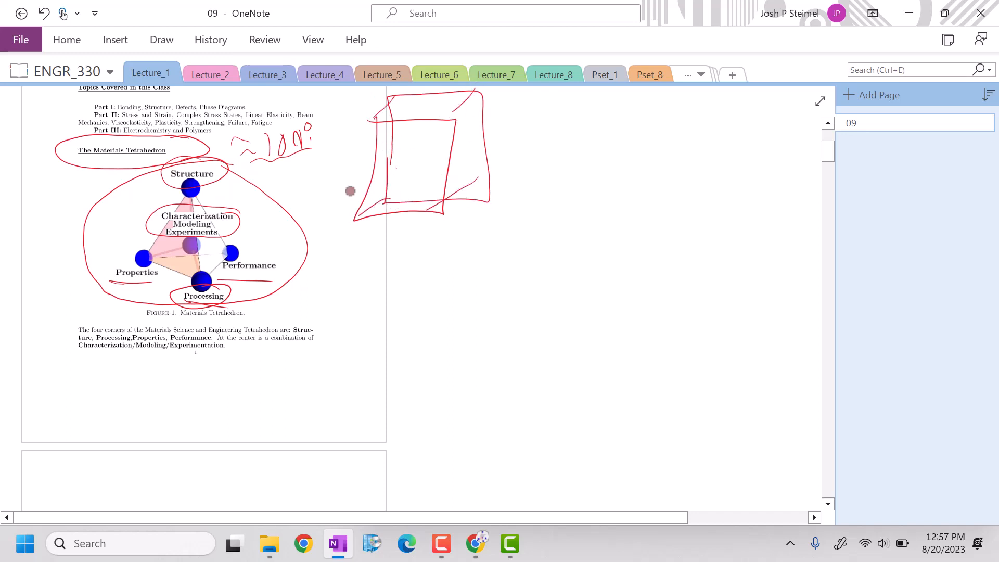
mouse_move(499, 175)
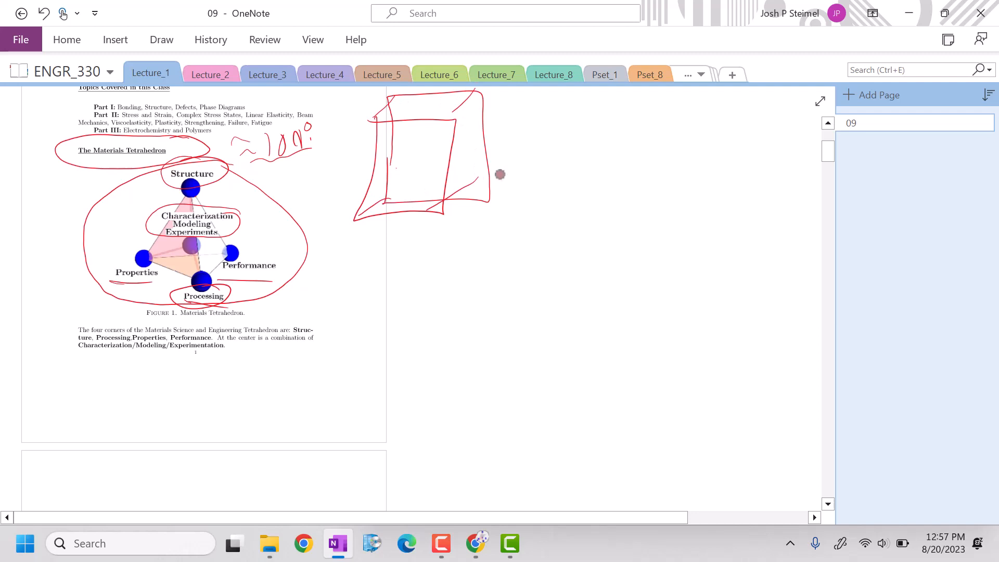
drag(475, 160, 516, 185)
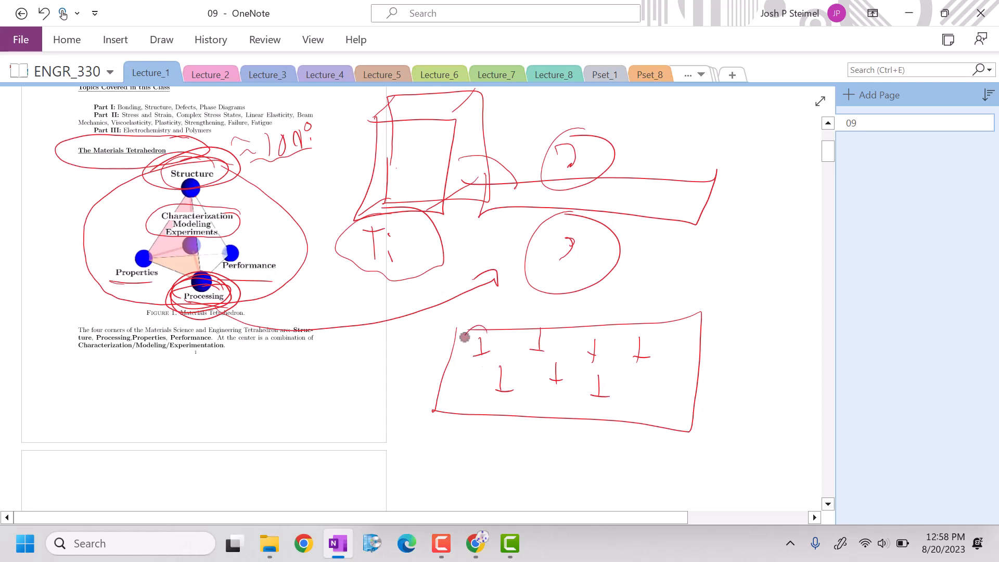
drag(464, 338, 488, 327)
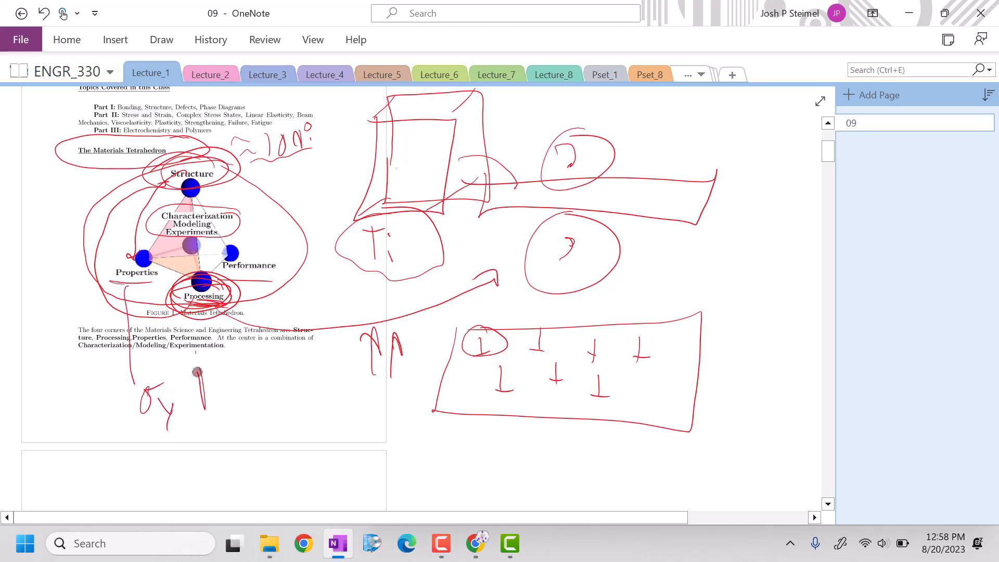
Write σy with up arrows and εf with down arrows under the tetrahedron caption
drag(204, 395, 248, 376)
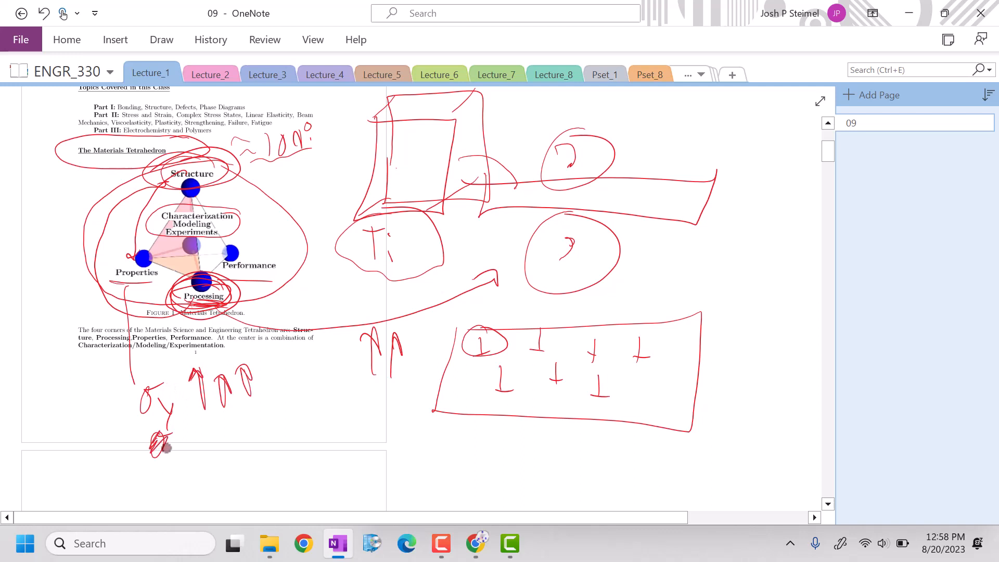
drag(185, 447, 249, 447)
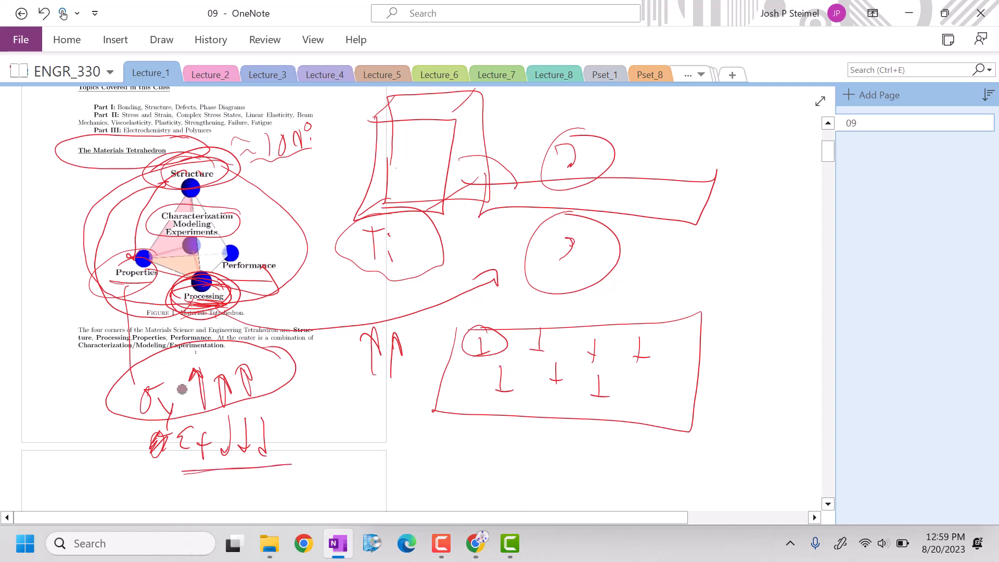
Label the sheet "Anneal", box the dislocation sketch, and note σy down, εf up
drag(389, 439, 788, 274)
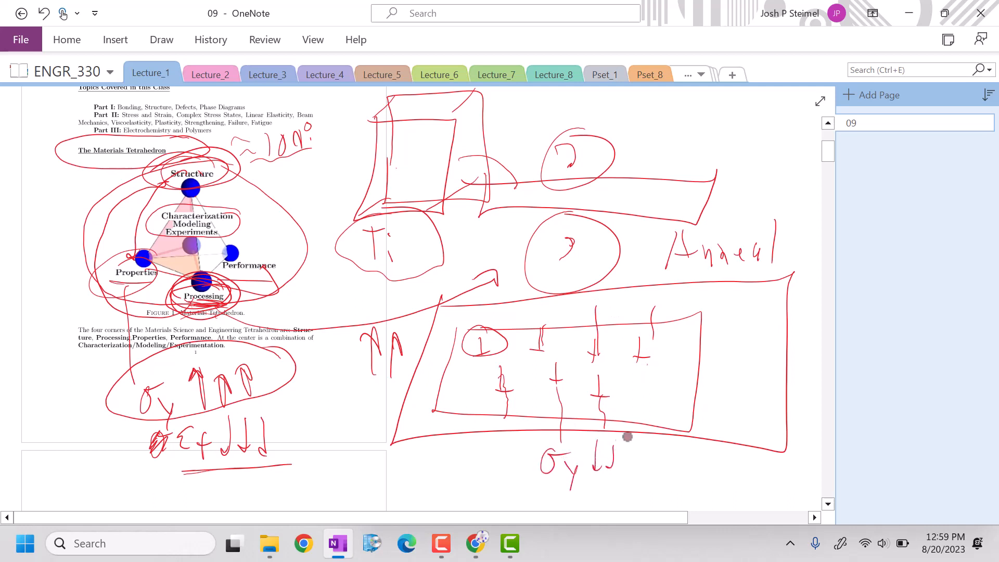
drag(649, 459, 708, 452)
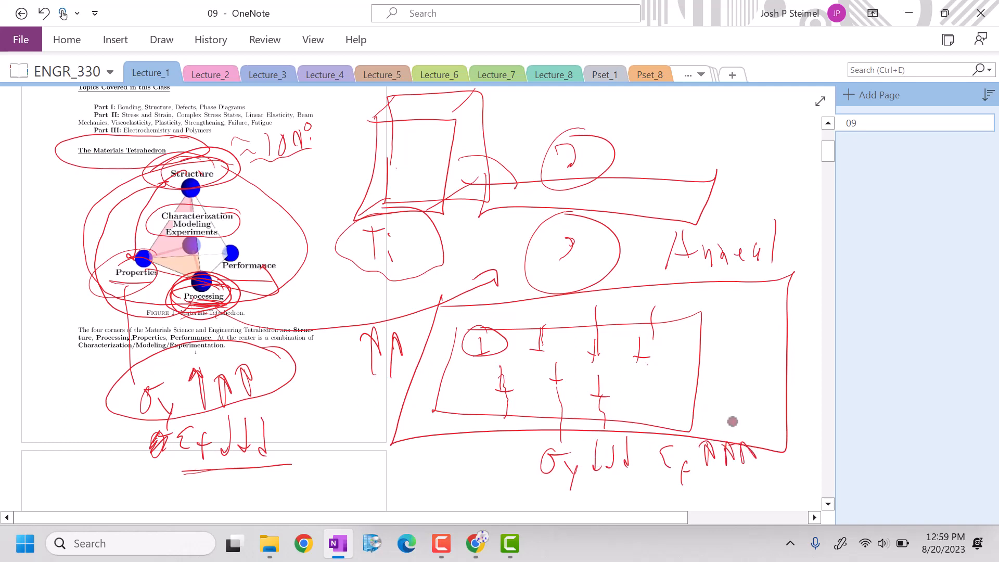
On page two, circle the Cross-Linked Rubber or Kevlar example bullet in red
scroll(down, 3)
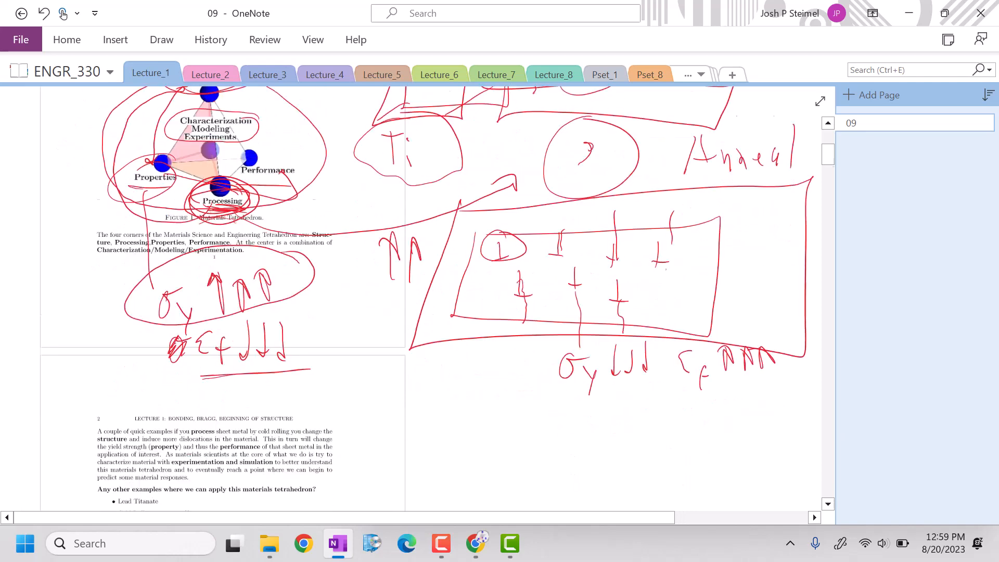
scroll(down, 3)
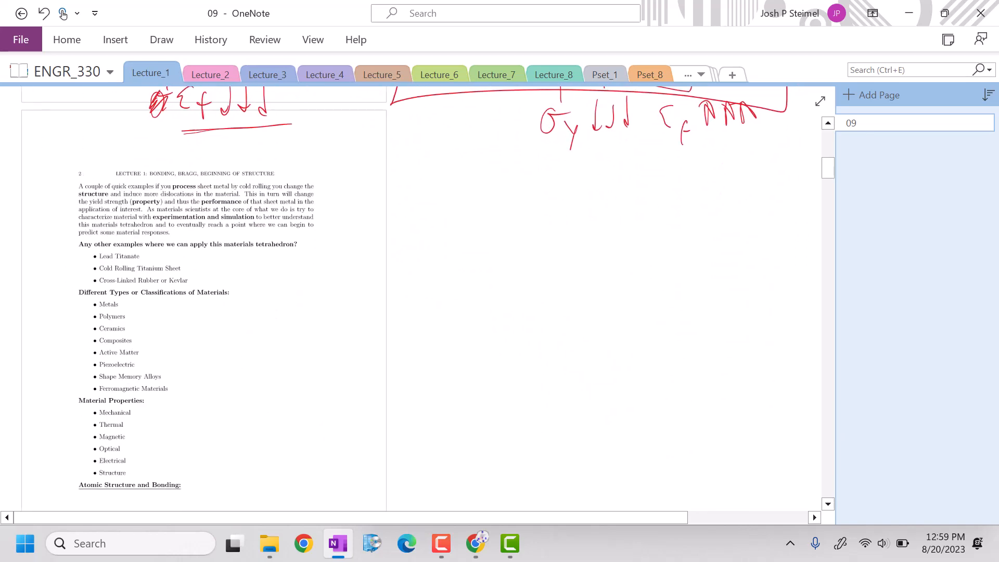
drag(83, 268, 213, 280)
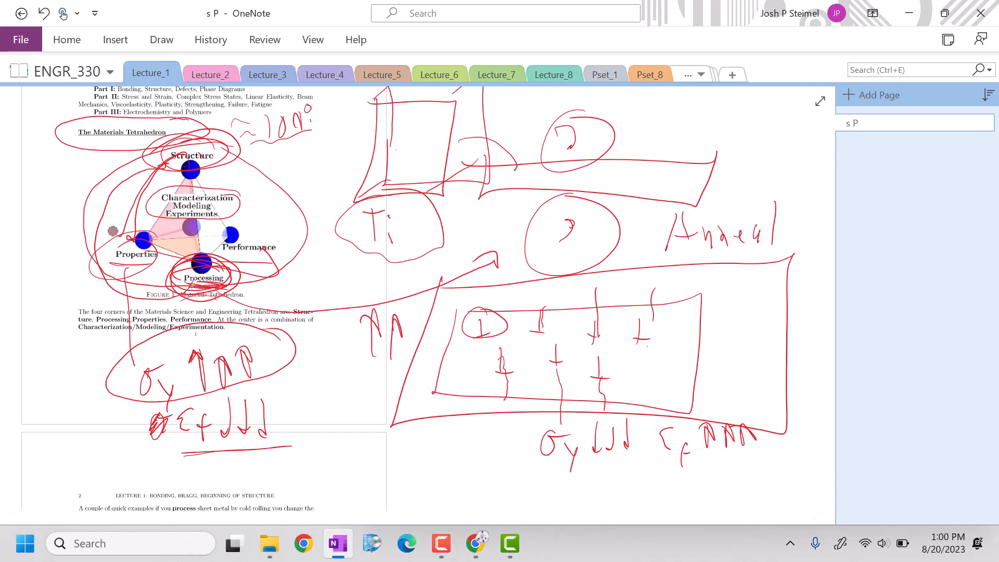
scroll(down, 3)
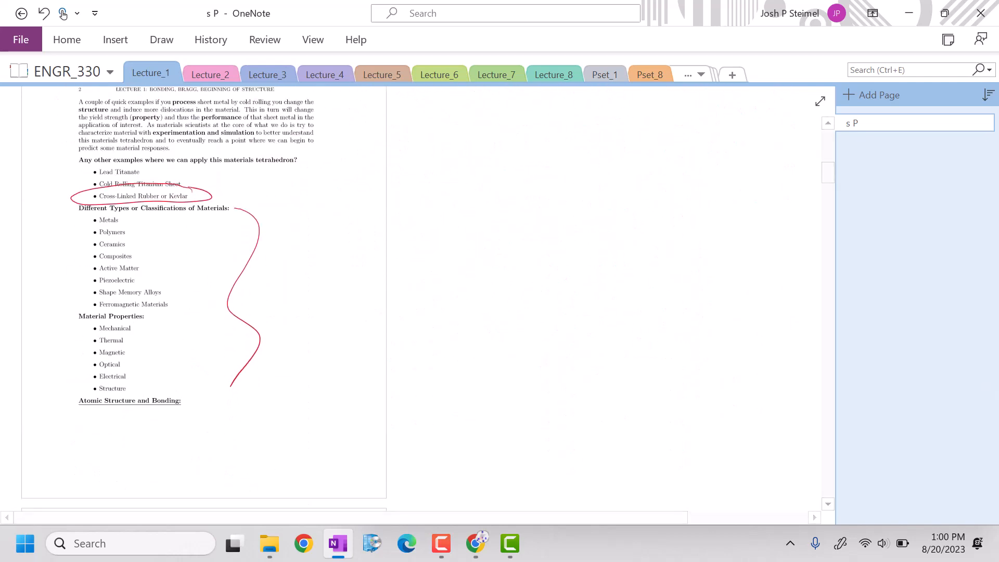
scroll(down, 3)
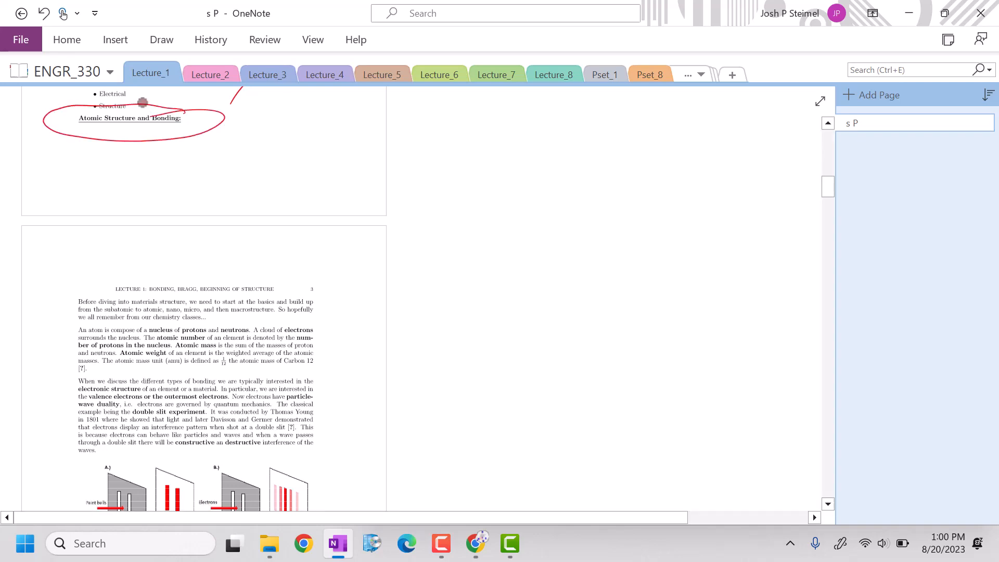
scroll(down, 3)
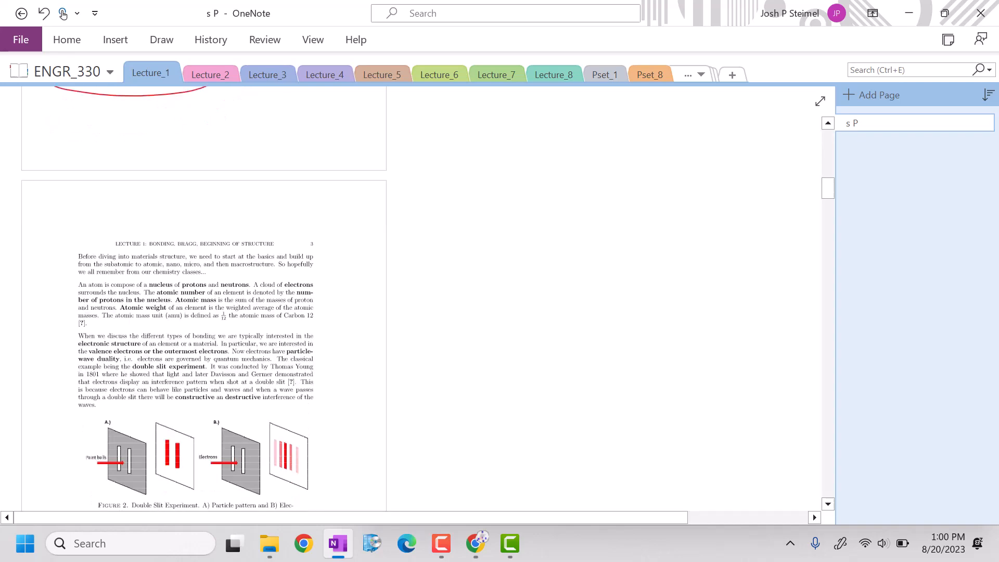
scroll(down, 3)
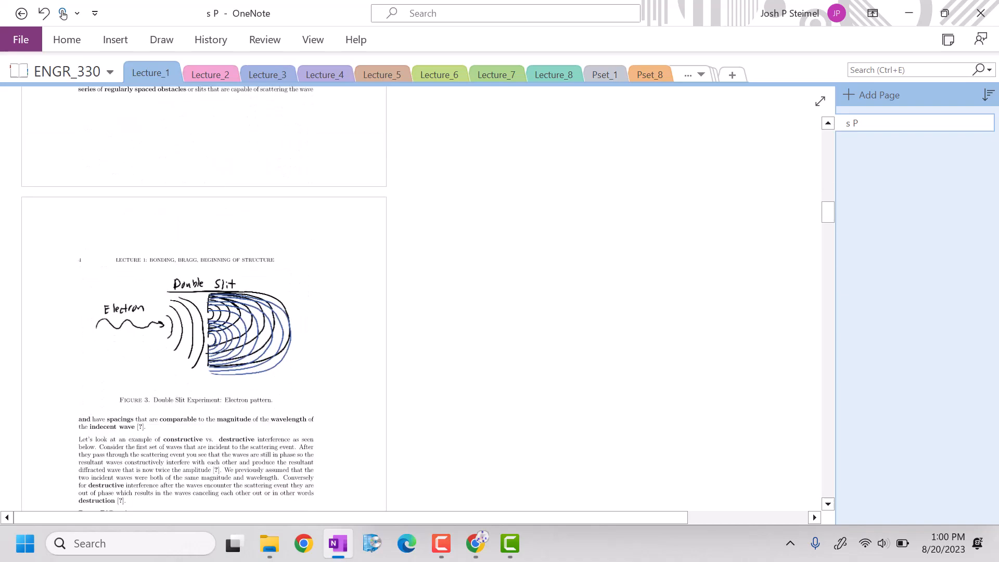
scroll(down, 3)
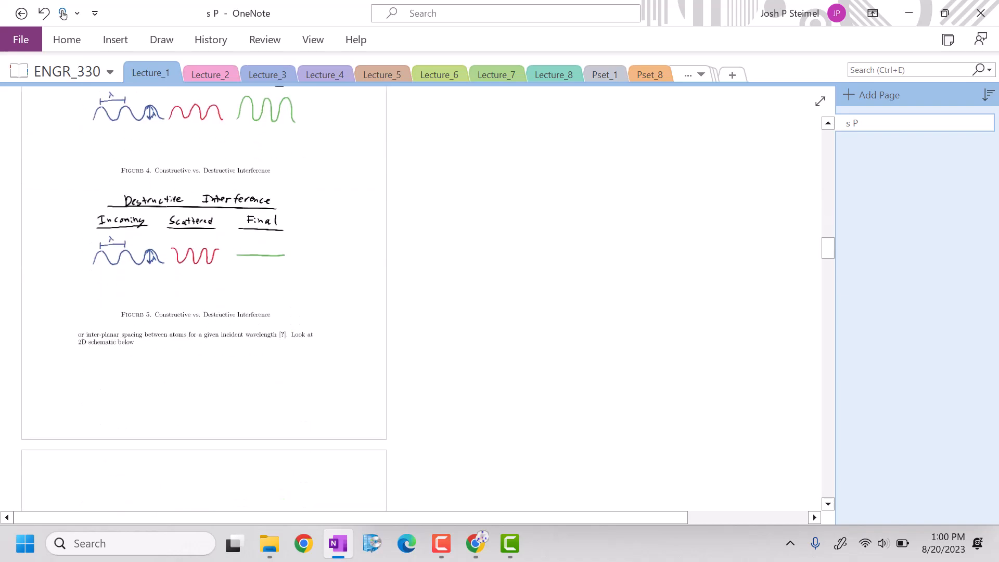